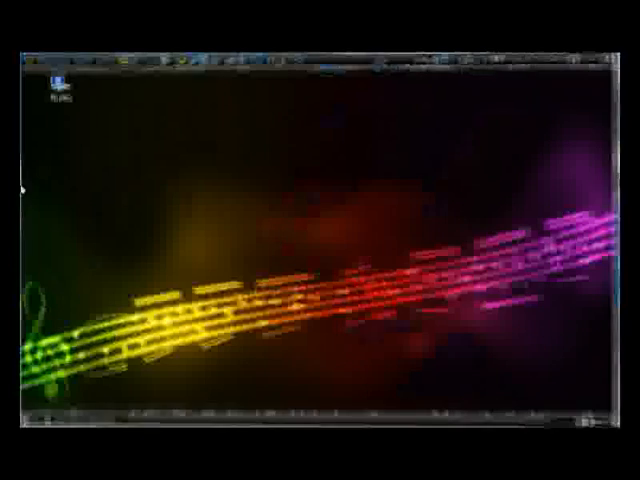
Dismiss the terminal window, leaving the bare desktop with its music-staff wallpaper and single icon.
right_click(60, 85)
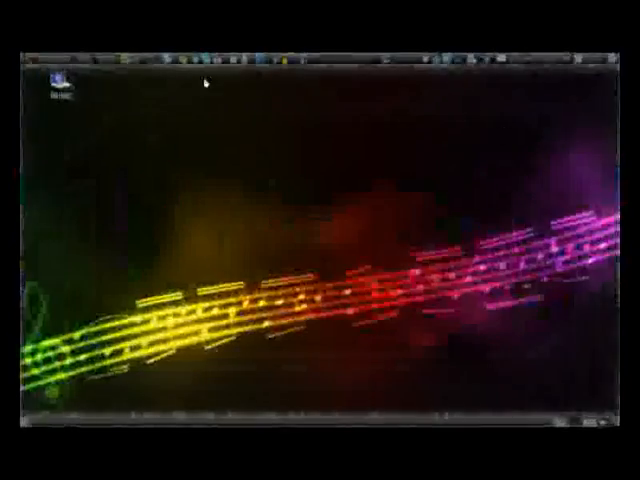
right_click(62, 78)
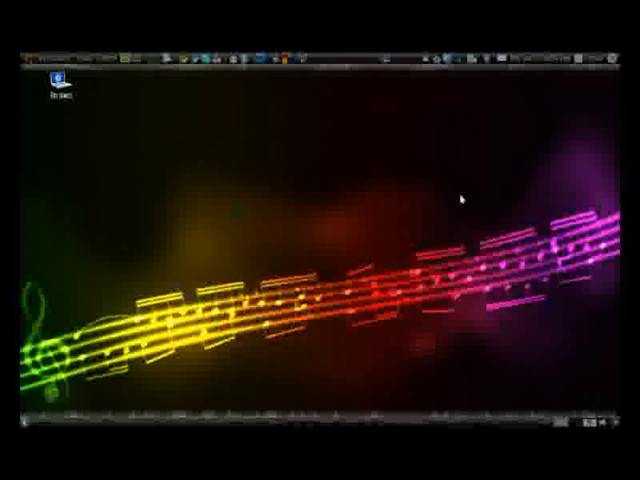
mouse_move(117, 235)
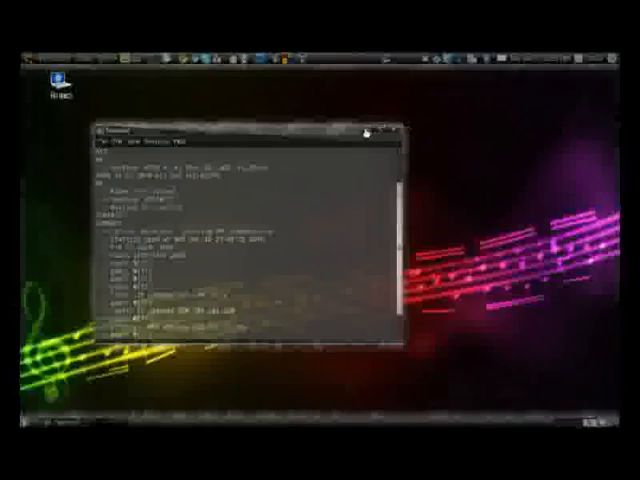
click(388, 127)
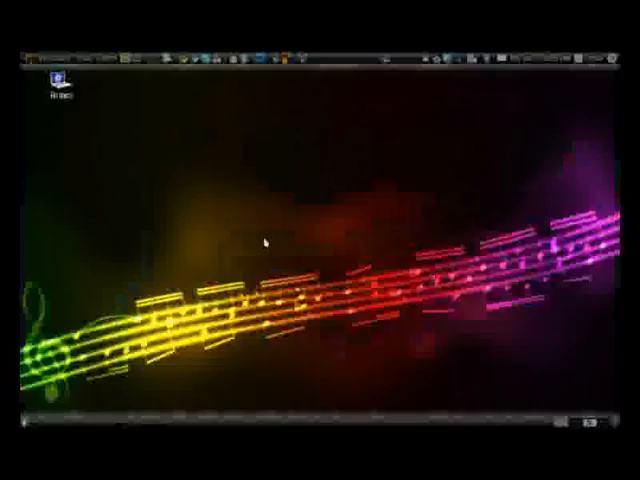